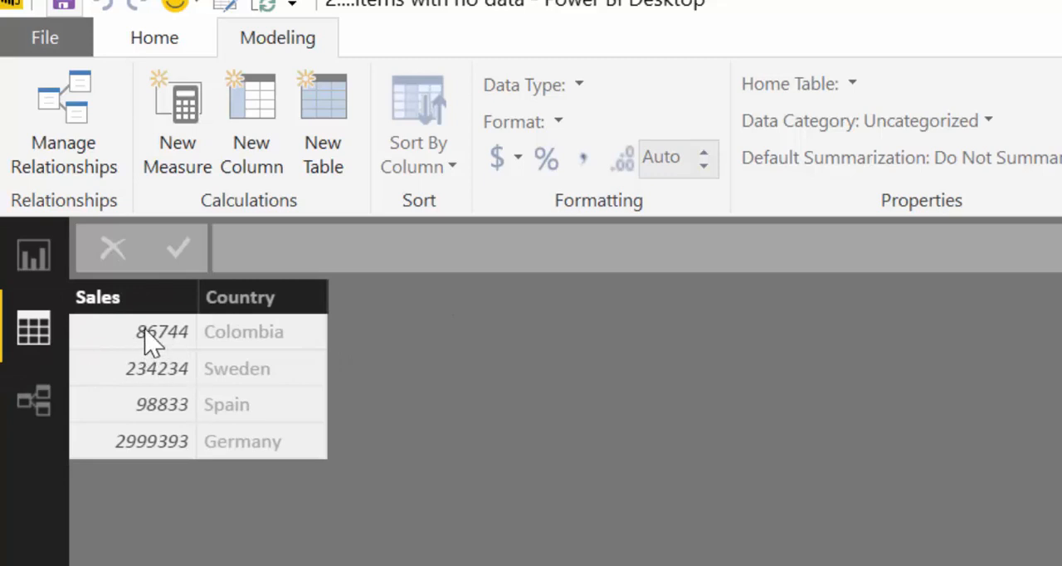
{"action": "mouse_move", "coordinate": [263, 340]}
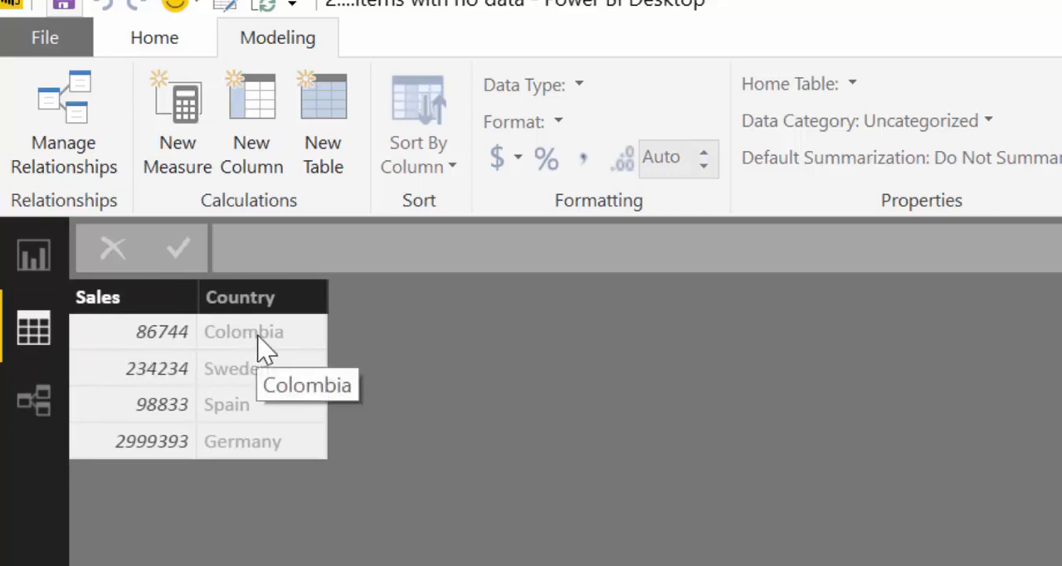
{"action": "mouse_move", "coordinate": [368, 373]}
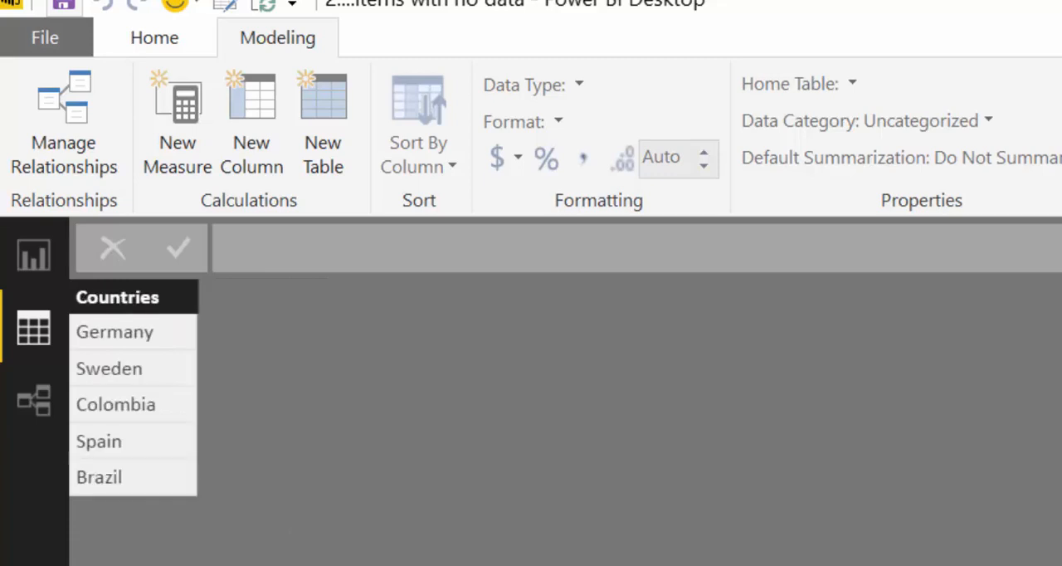
{"action": "mouse_move", "coordinate": [119, 551]}
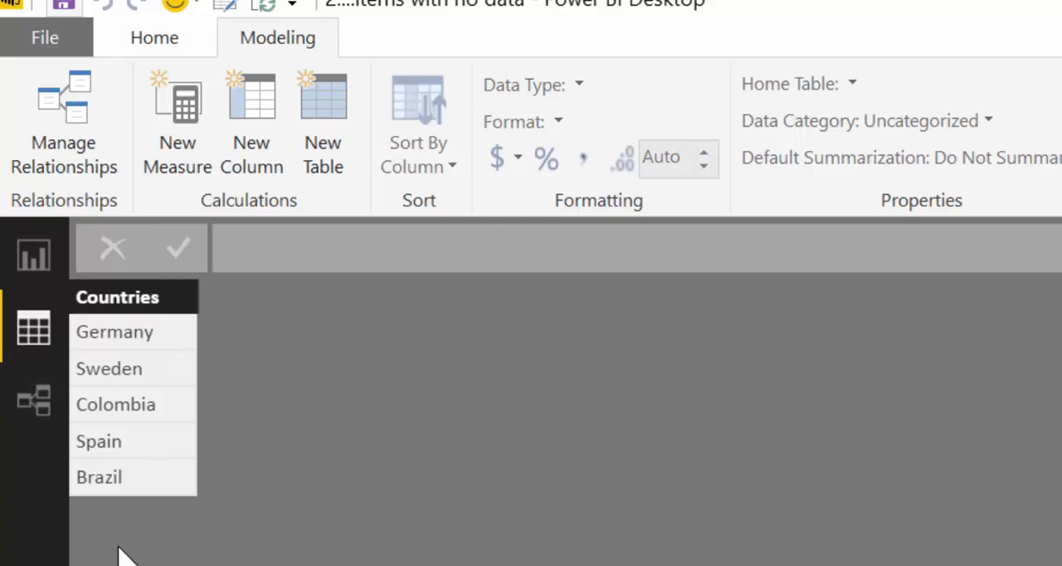
{"action": "mouse_move", "coordinate": [91, 544]}
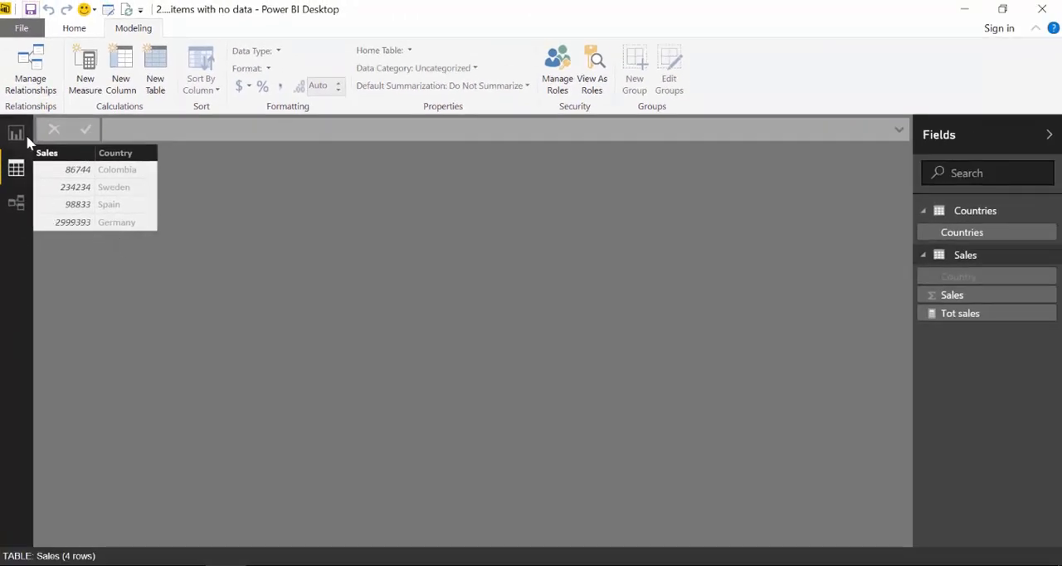
- Add a Tot sales table visual on the report page and reduce its text size in Format
{"action": "left_click", "coordinate": [17, 133]}
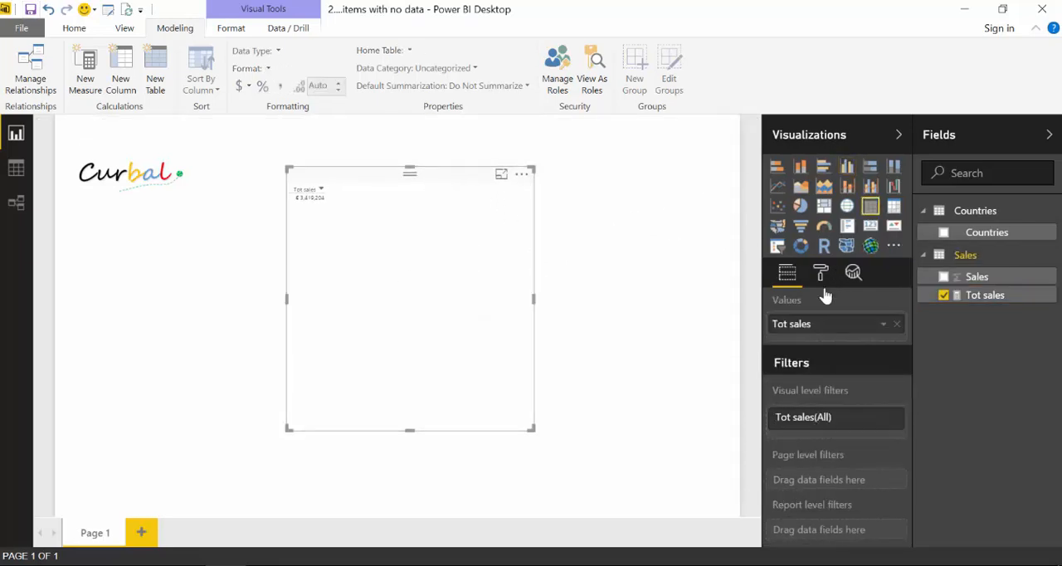
{"action": "left_click", "coordinate": [820, 272]}
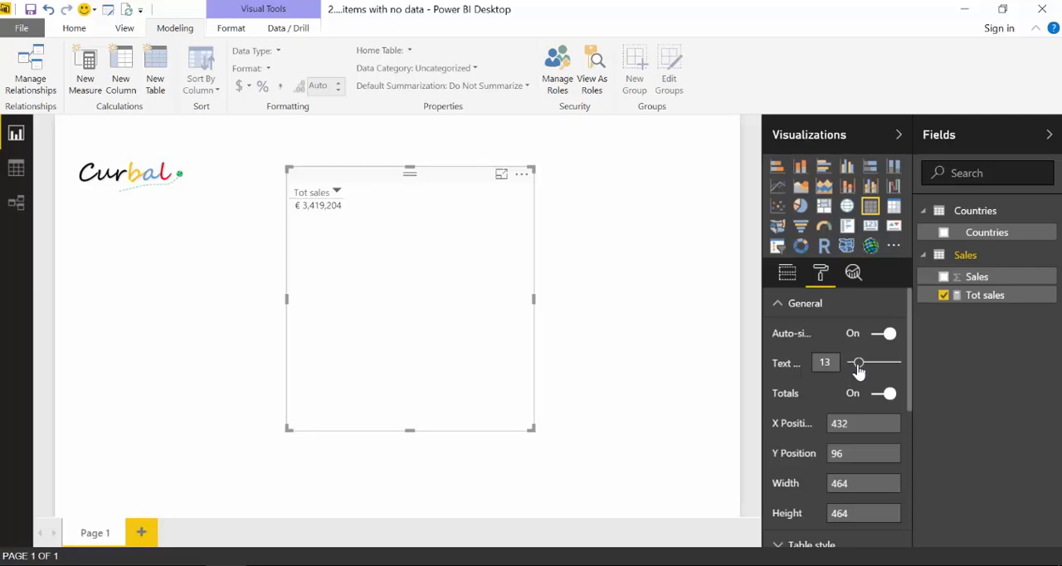
{"action": "left_click_drag", "start_coordinate": [860, 361], "coordinate": [853, 362]}
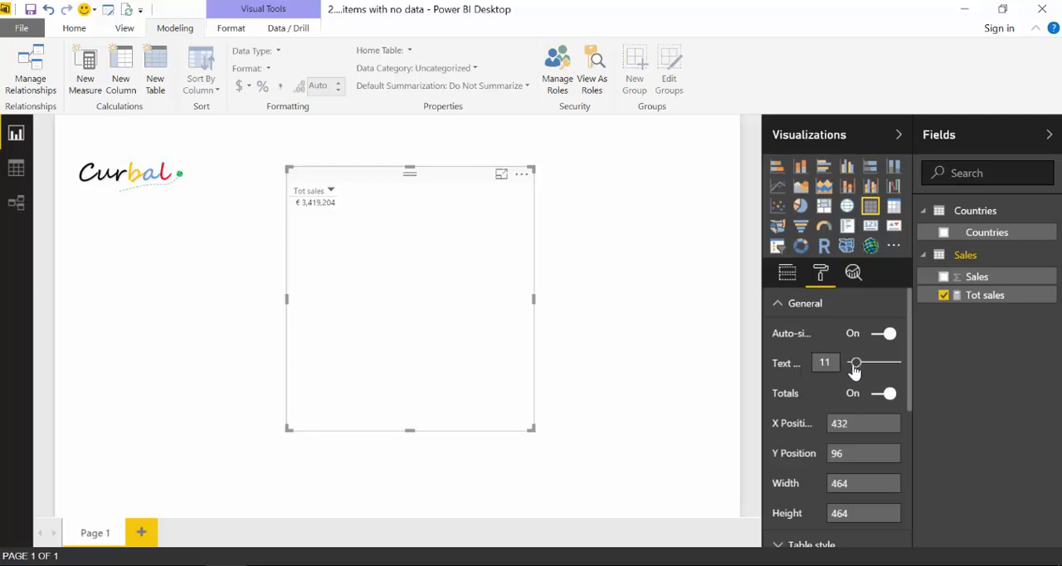
{"action": "left_click_drag", "start_coordinate": [855, 362], "coordinate": [860, 362]}
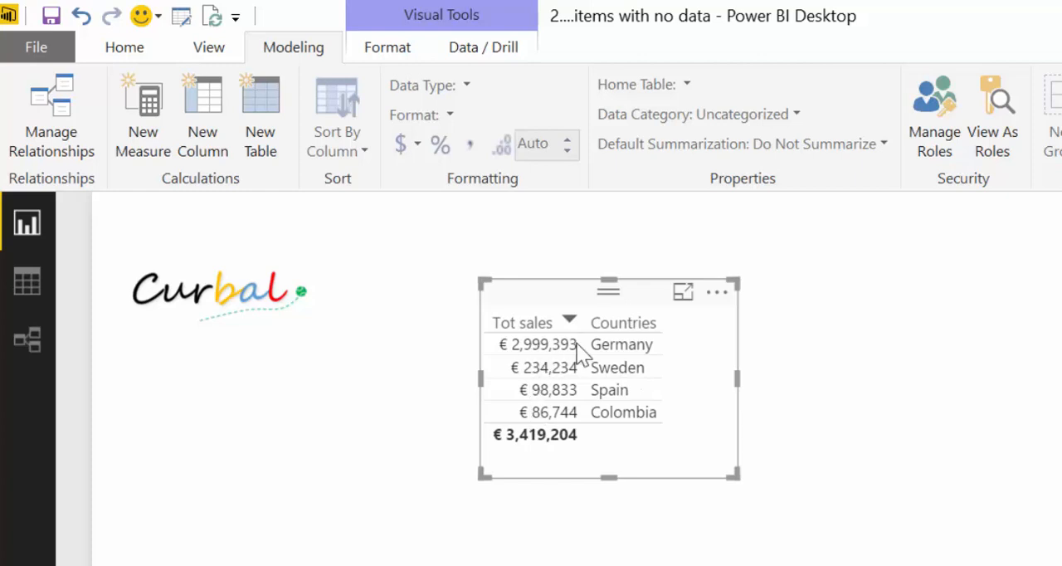
{"action": "mouse_move", "coordinate": [584, 402]}
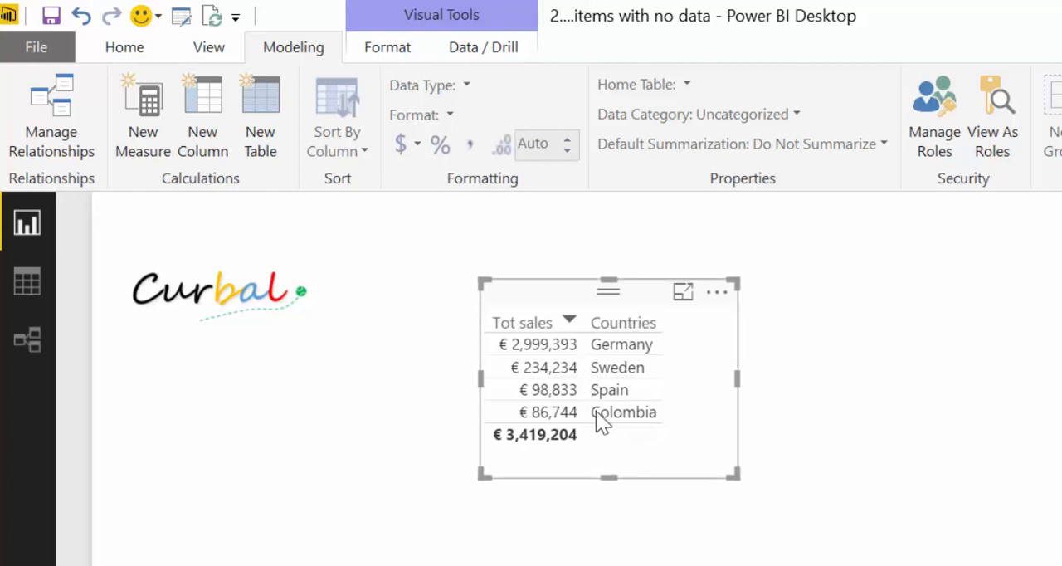
{"action": "mouse_move", "coordinate": [624, 412]}
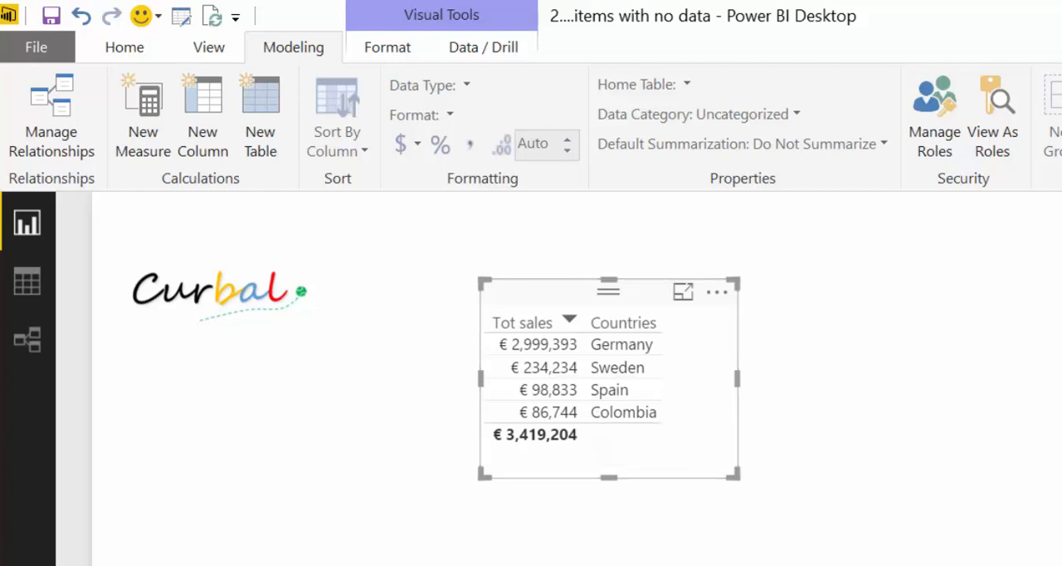
{"action": "mouse_move", "coordinate": [668, 408]}
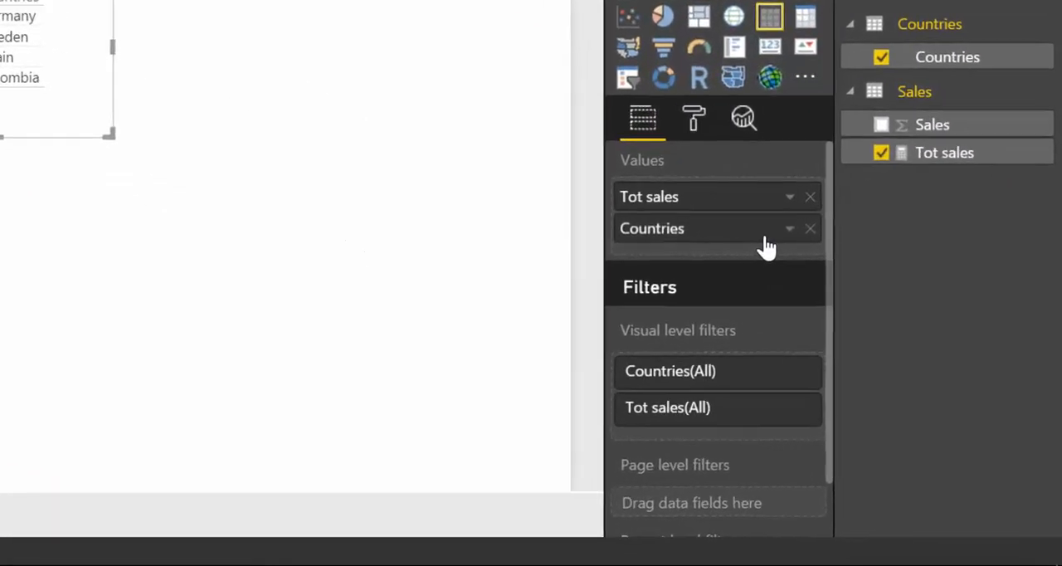
- Enable 'Show items with no data' on Countries so Brazil appears with no sales
{"action": "left_click", "coordinate": [790, 229]}
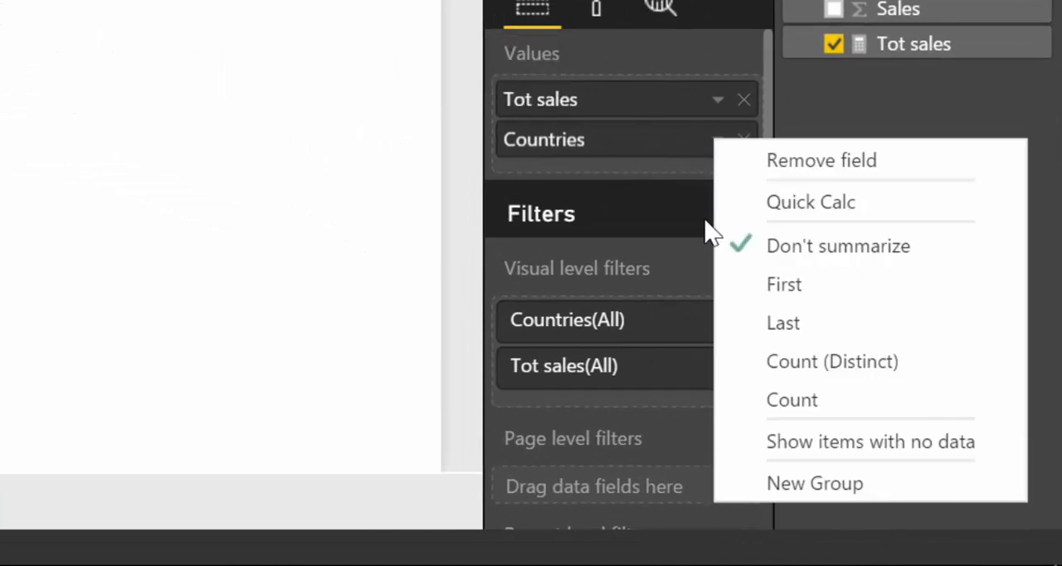
{"action": "left_click", "coordinate": [800, 452]}
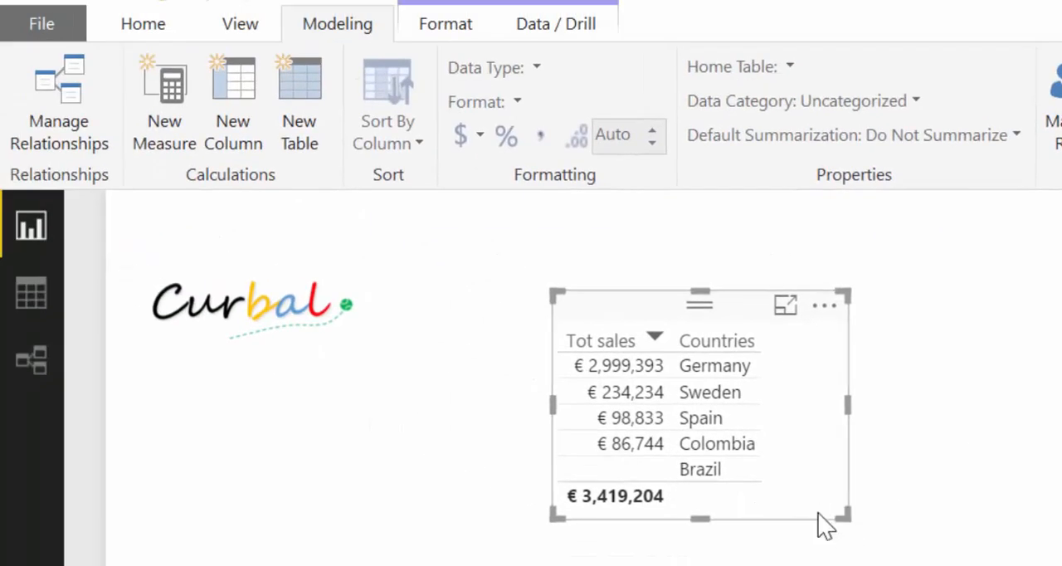
{"action": "mouse_move", "coordinate": [700, 496]}
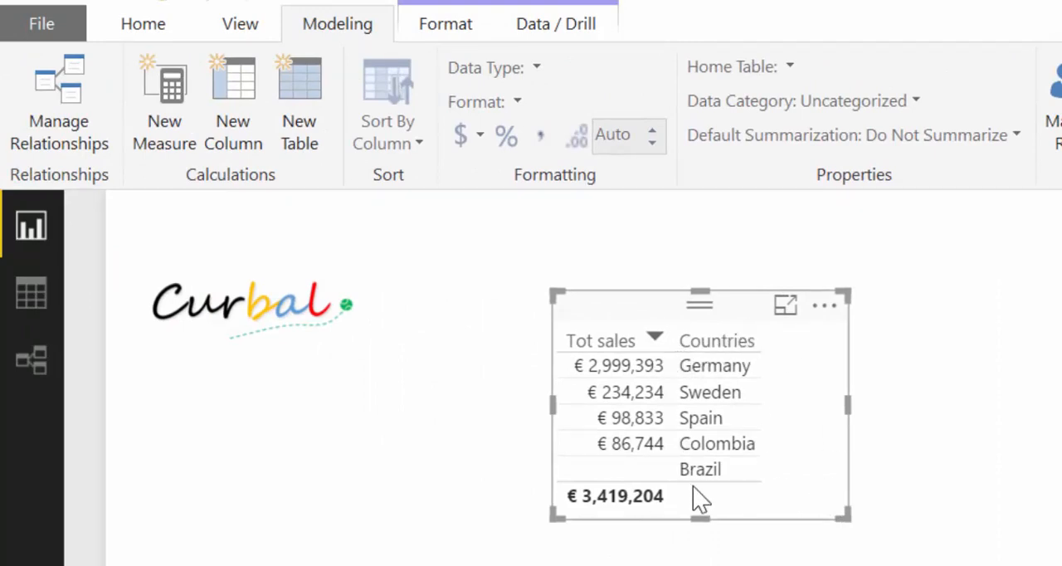
{"action": "mouse_move", "coordinate": [624, 483]}
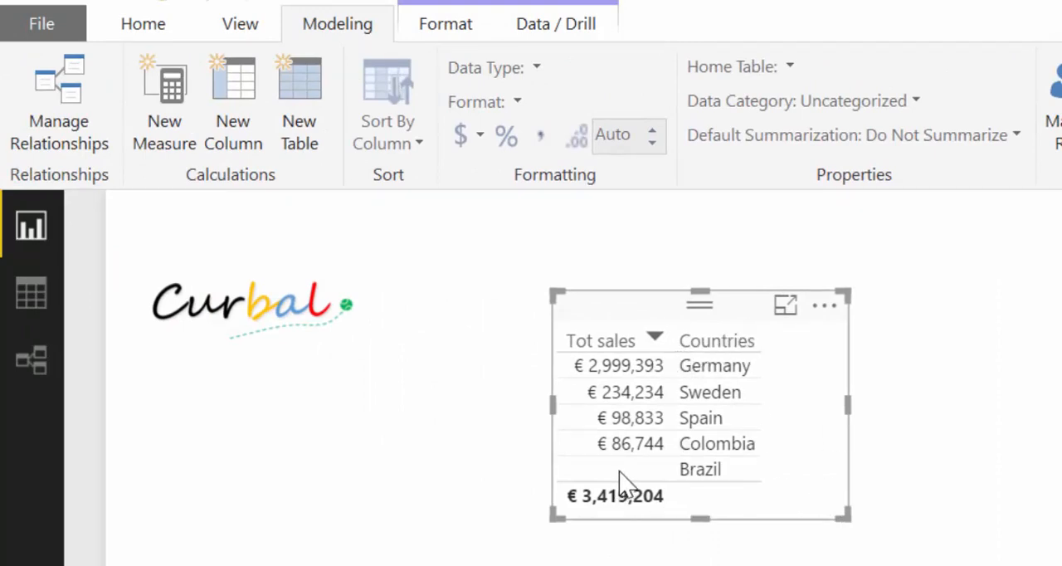